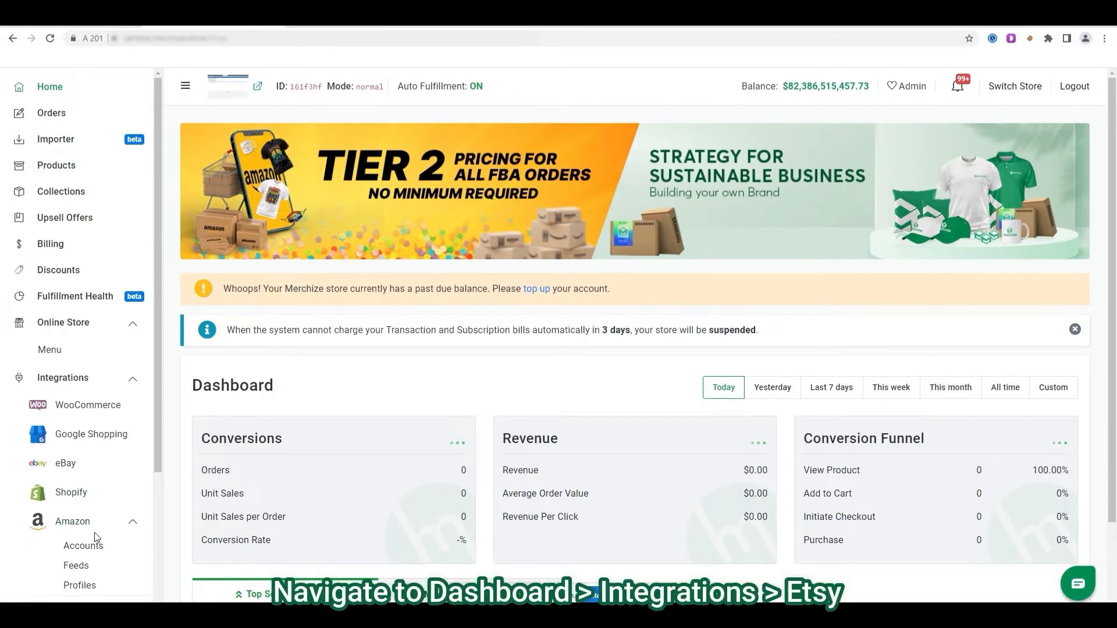
mouse_move(64, 485)
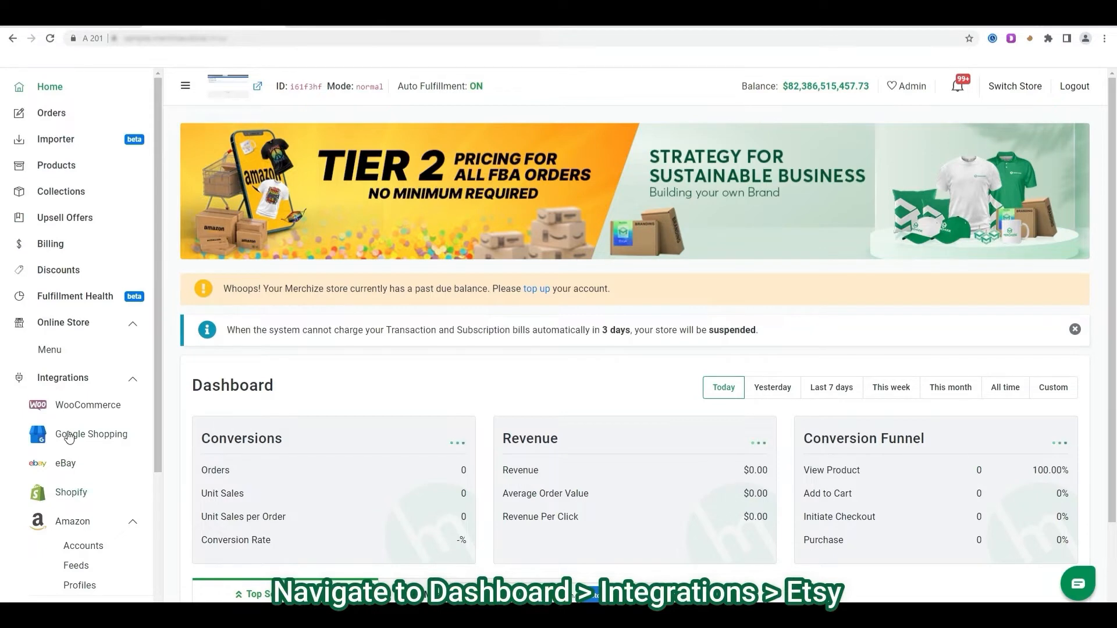
- Open the Etsy integration page and start connecting an Etsy account
scroll("down", 3)
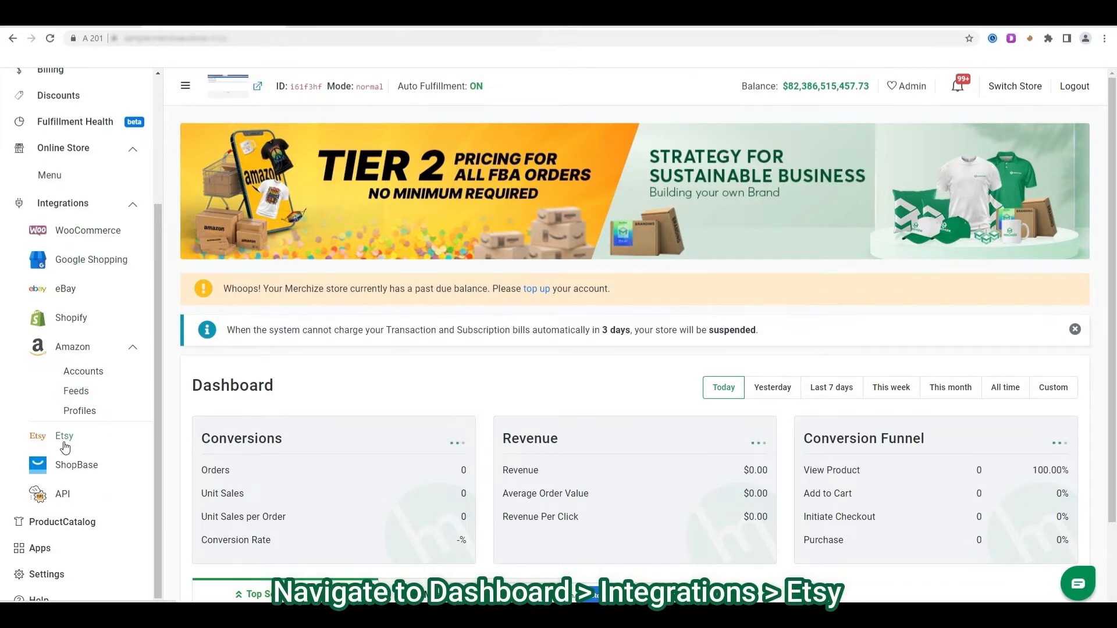
left_click(64, 435)
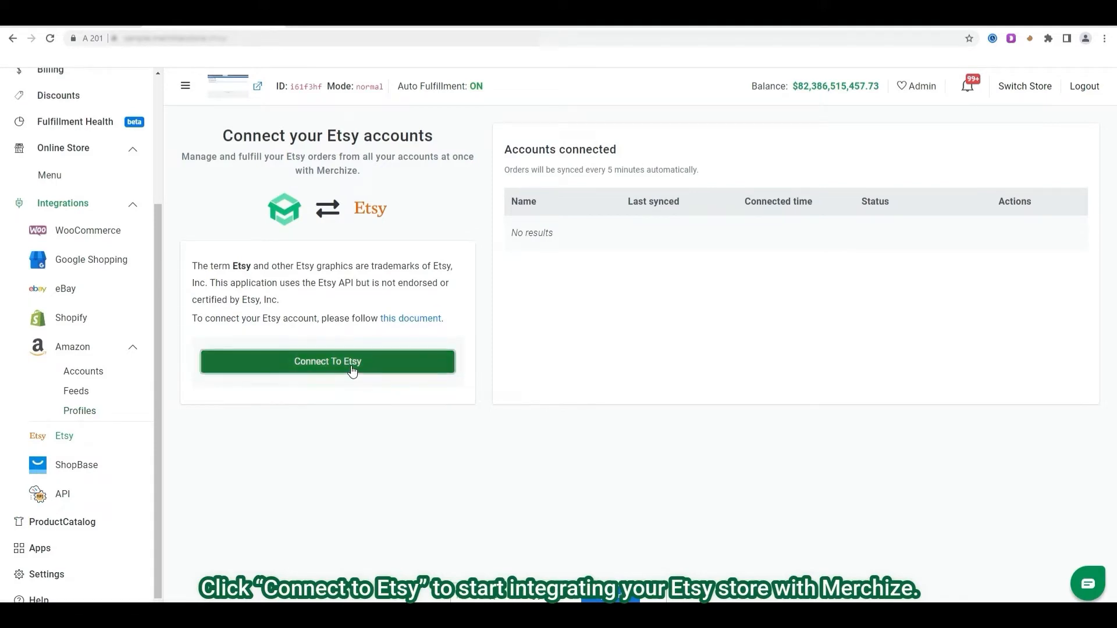
left_click(327, 361)
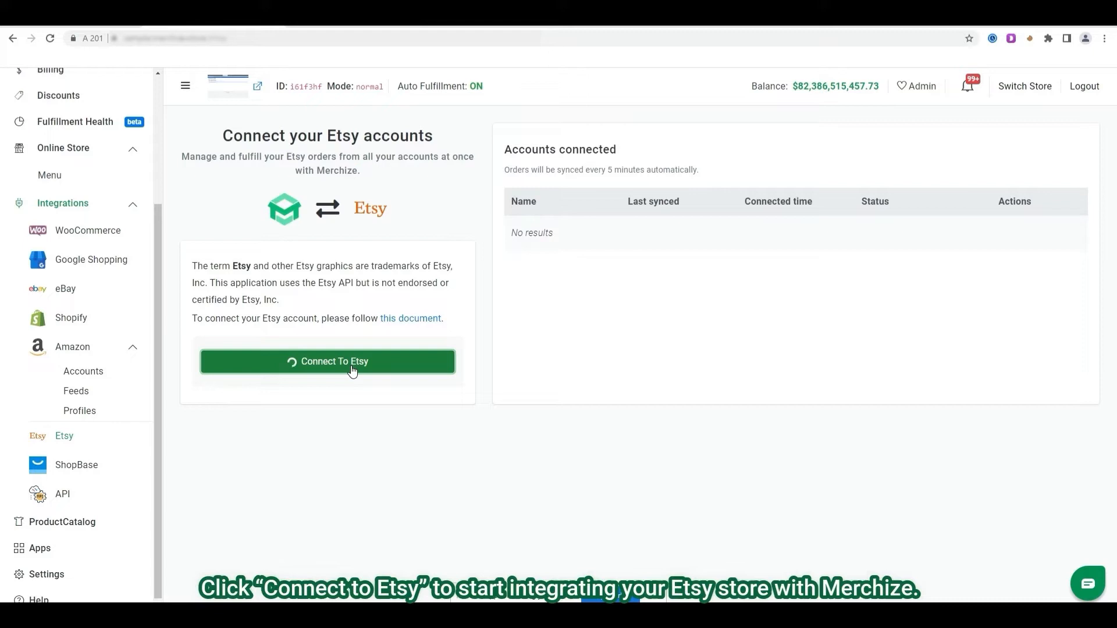
left_click(327, 361)
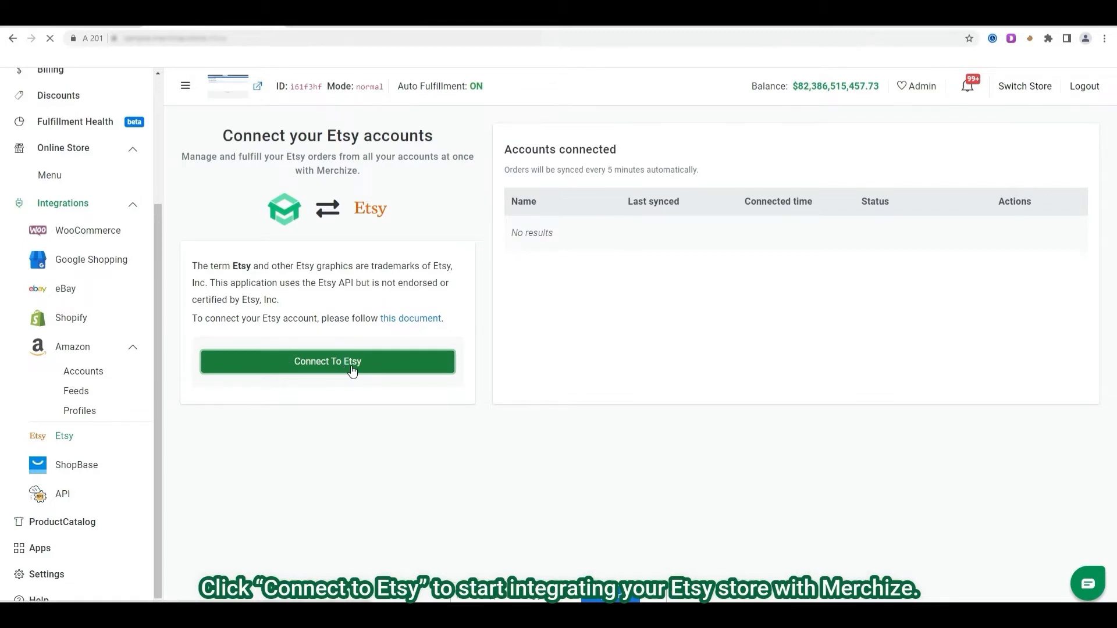
left_click(327, 362)
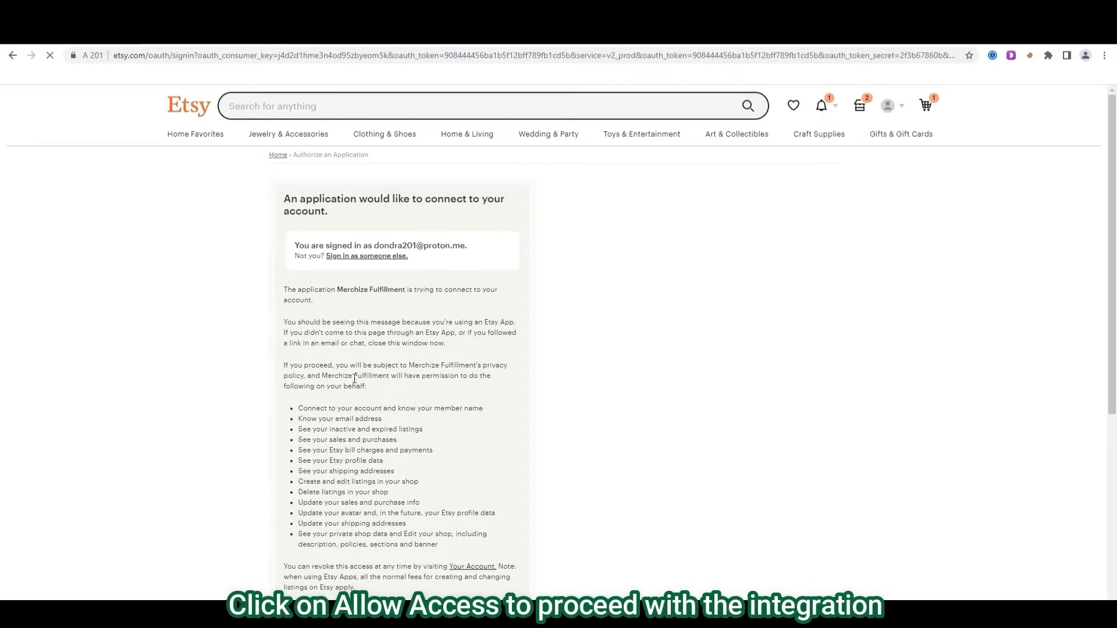
- Grant Merchize Fulfillment access on the Etsy authorization page
scroll("down", 3)
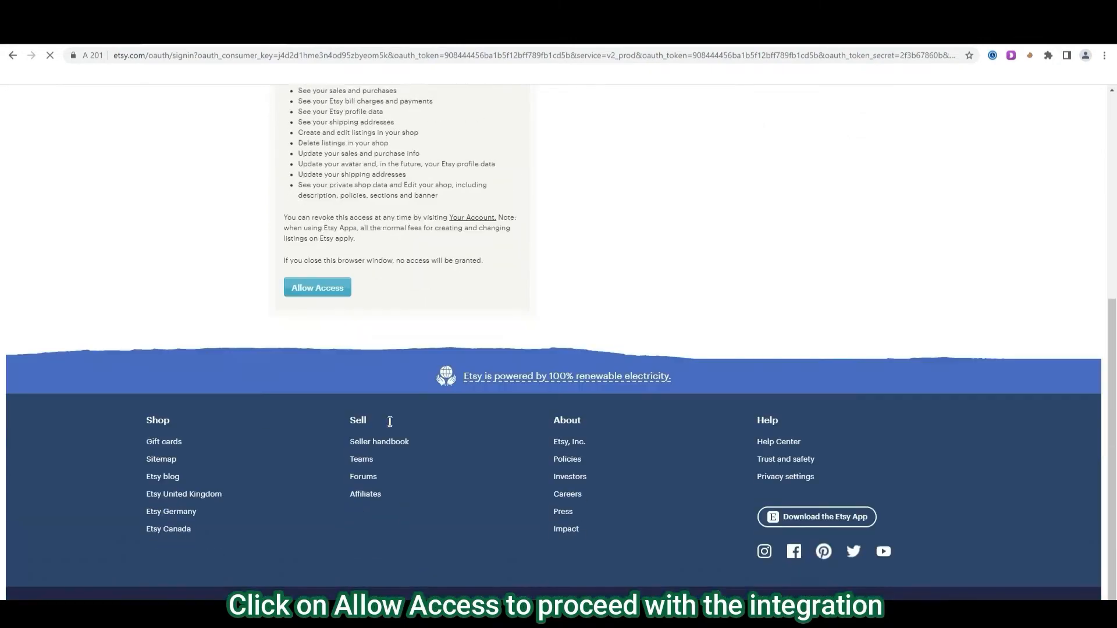
left_click(317, 287)
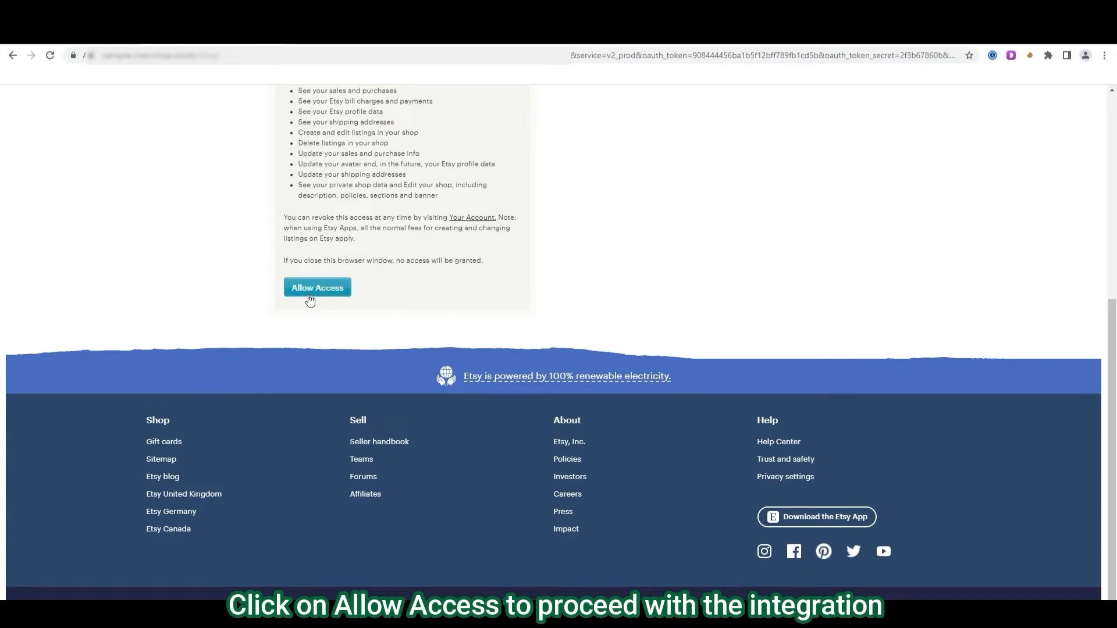
left_click(317, 287)
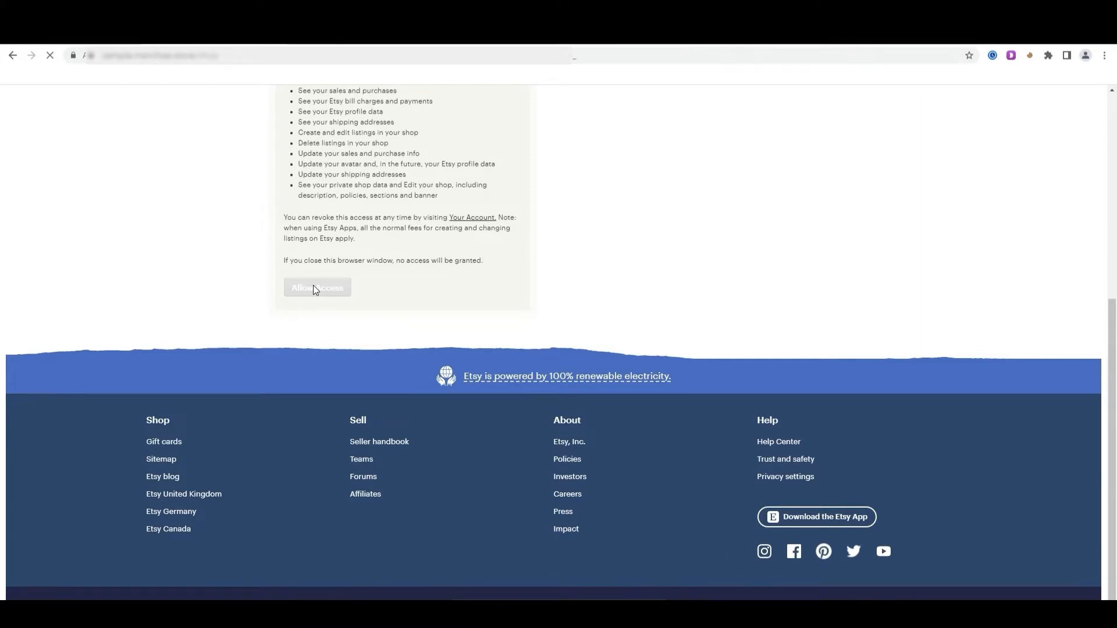
left_click(317, 287)
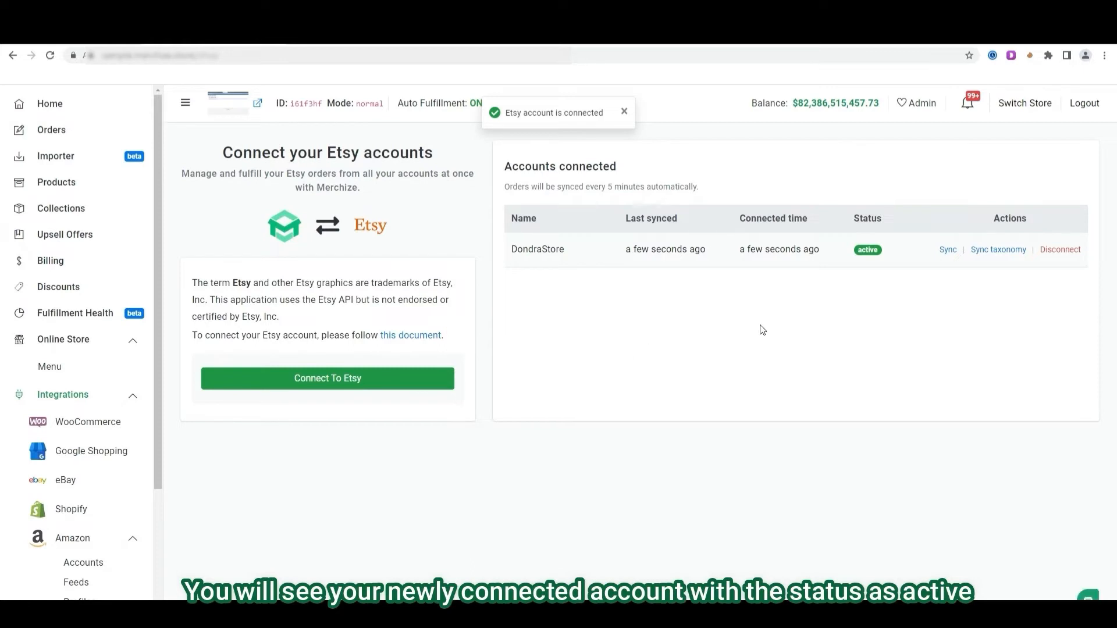
mouse_move(1003, 279)
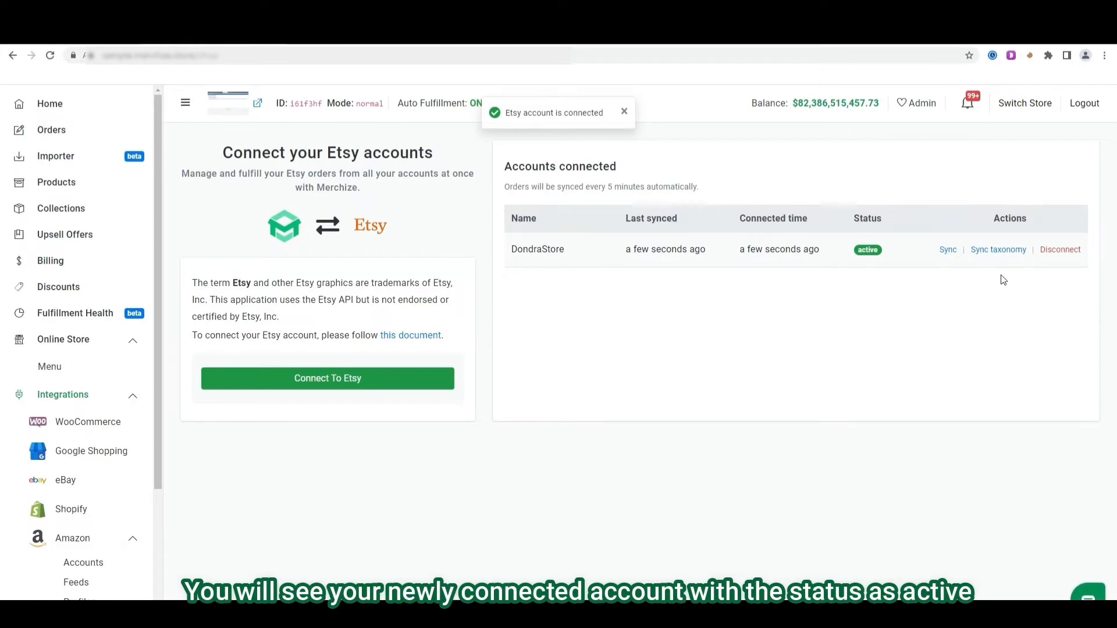
mouse_move(998, 249)
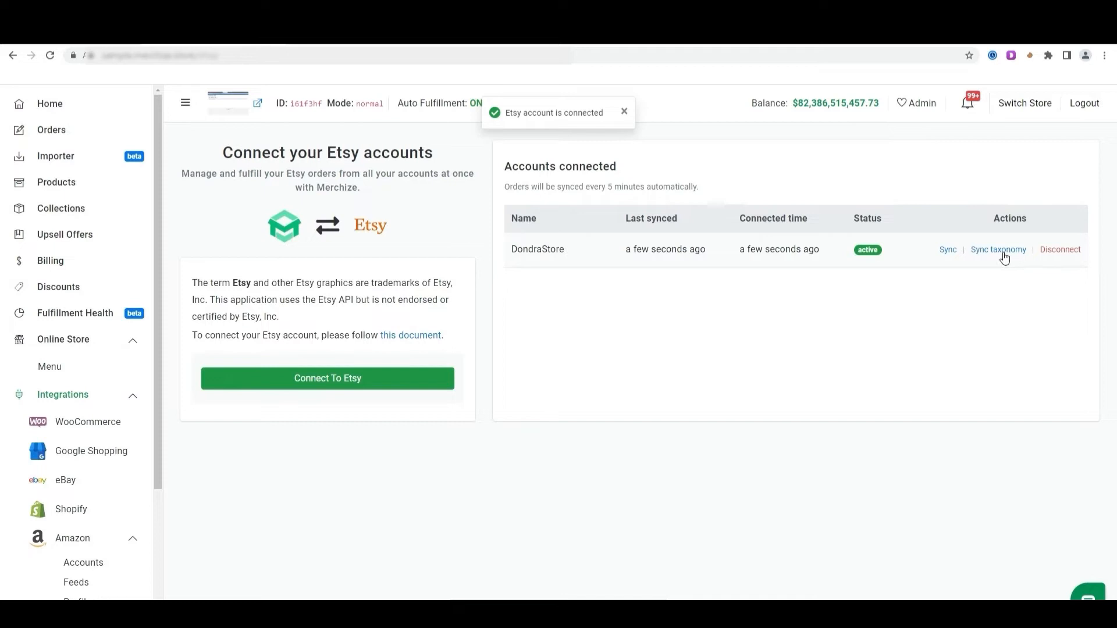
mouse_move(997, 257)
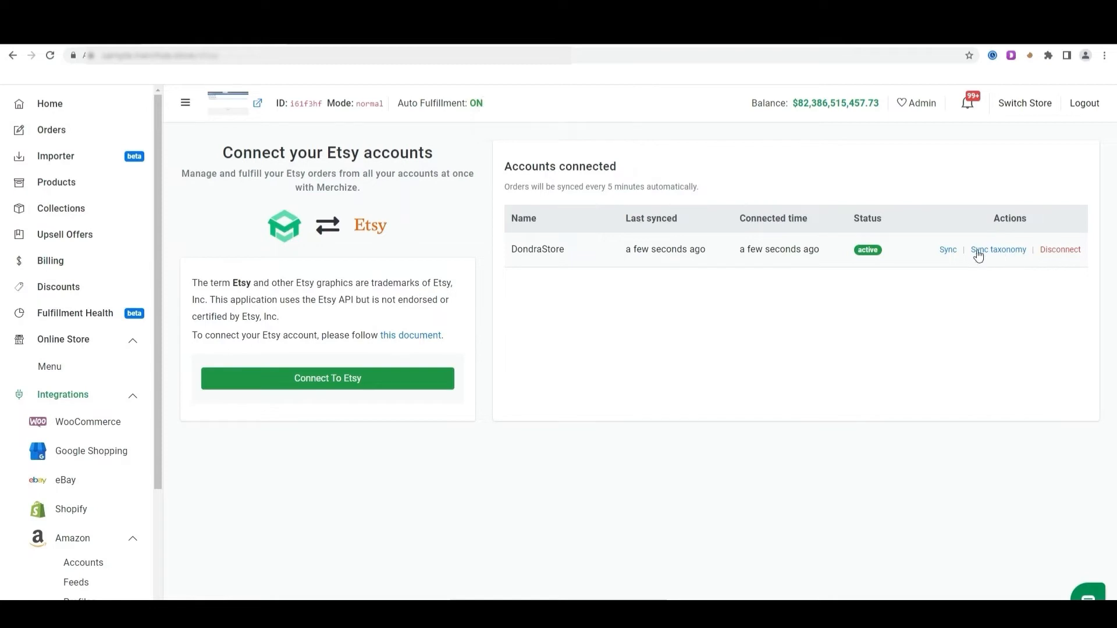
mouse_move(941, 258)
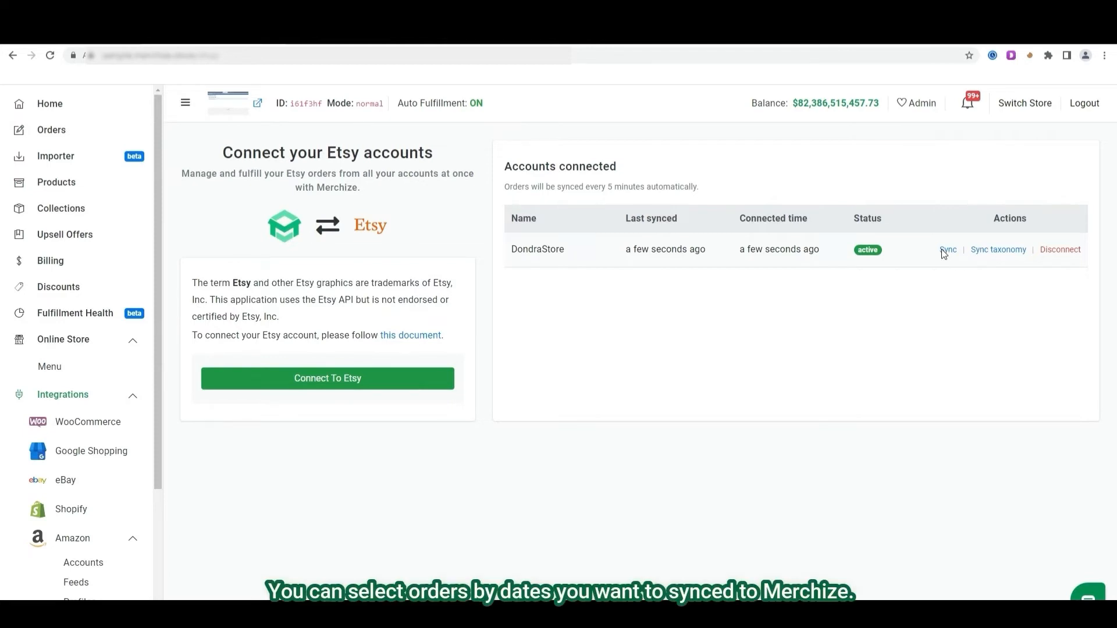
- Open the sync-orders-by-dates dialog for DondraStore from its Sync action
left_click(948, 250)
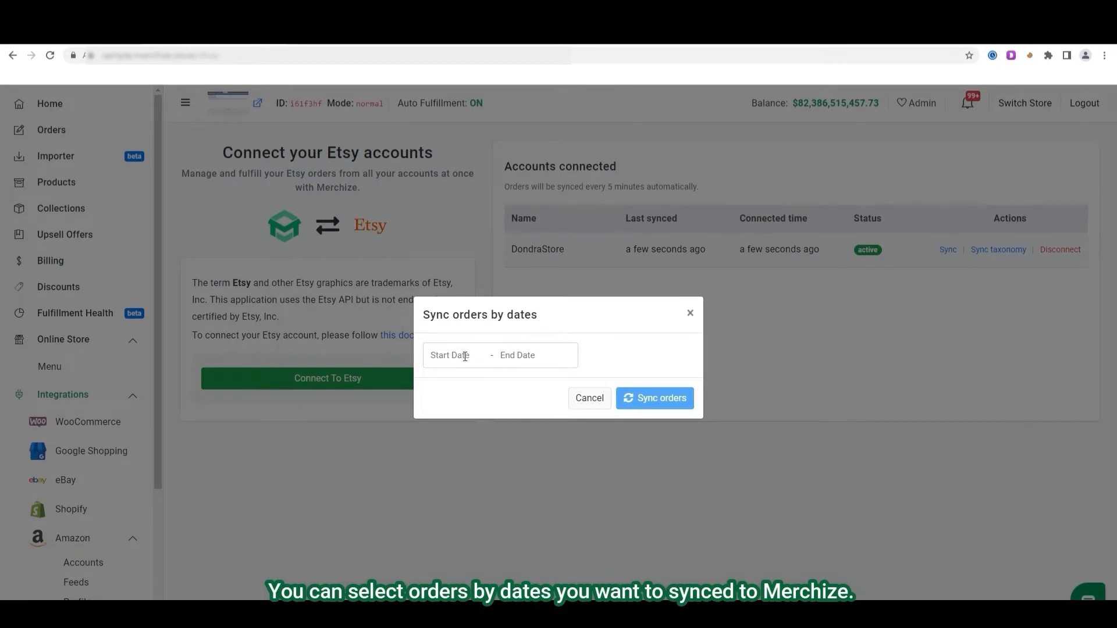
- Sync DondraStore's orders from 16 to 21 August 2022
left_click(455, 355)
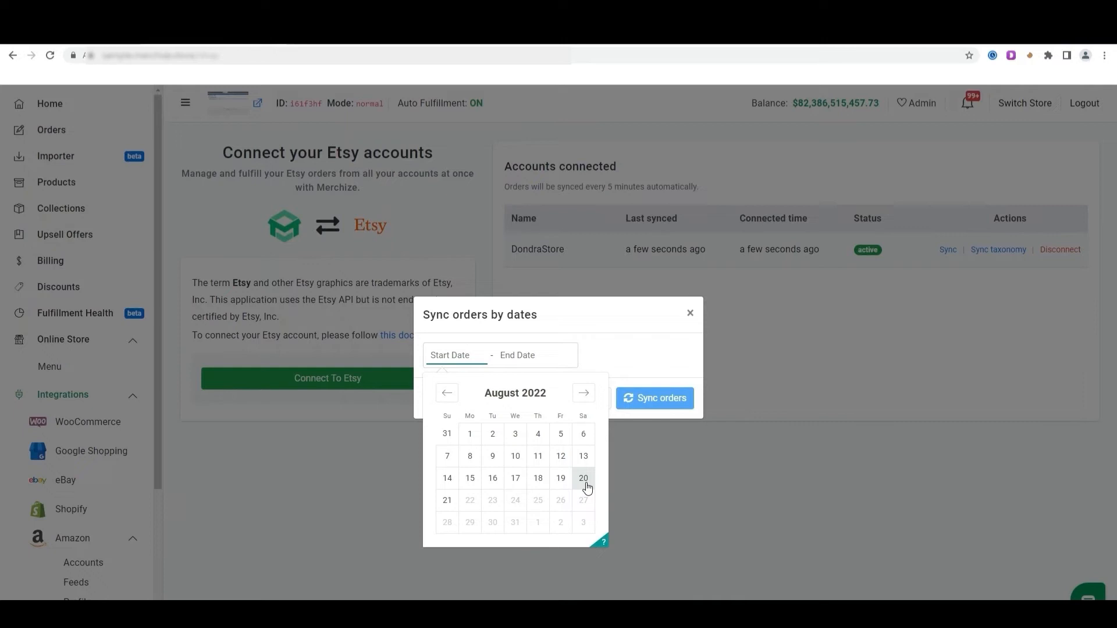
mouse_move(515, 478)
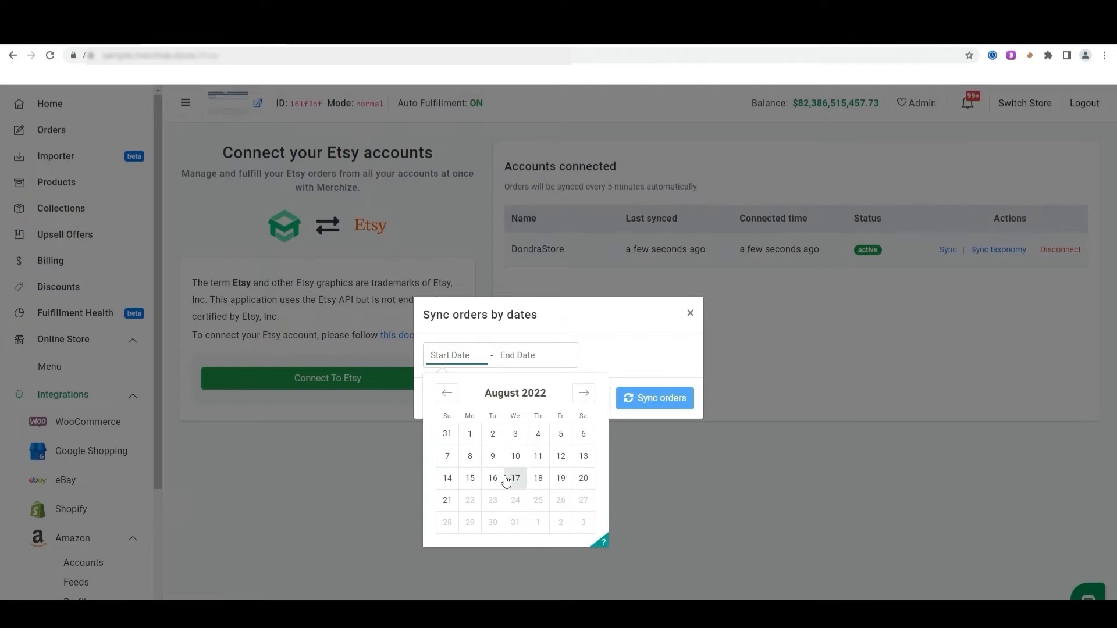
left_click(492, 478)
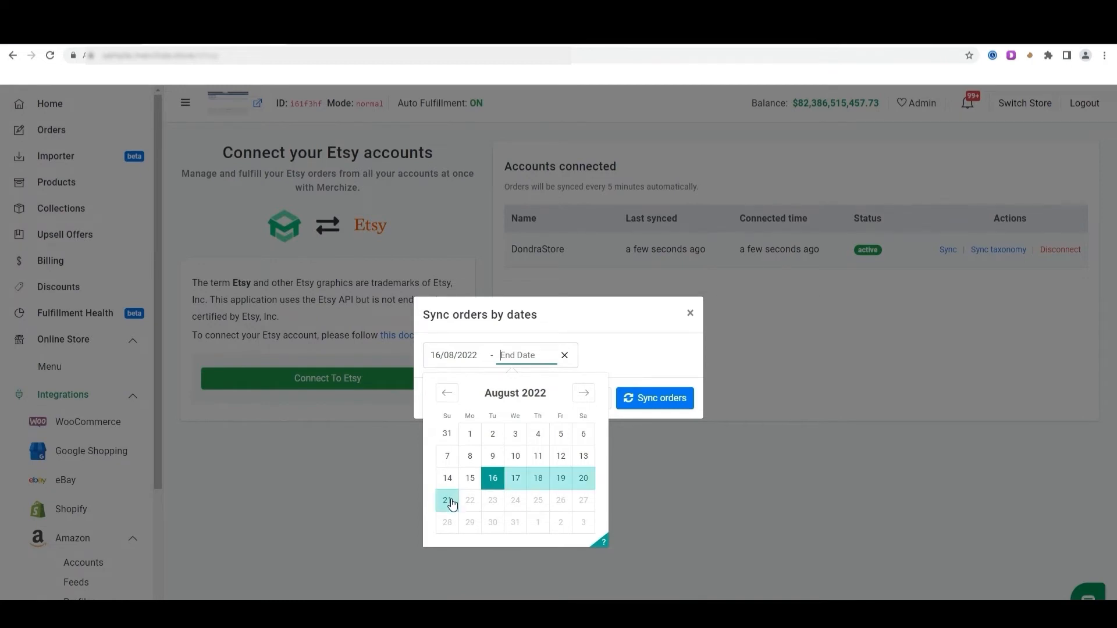
left_click(447, 500)
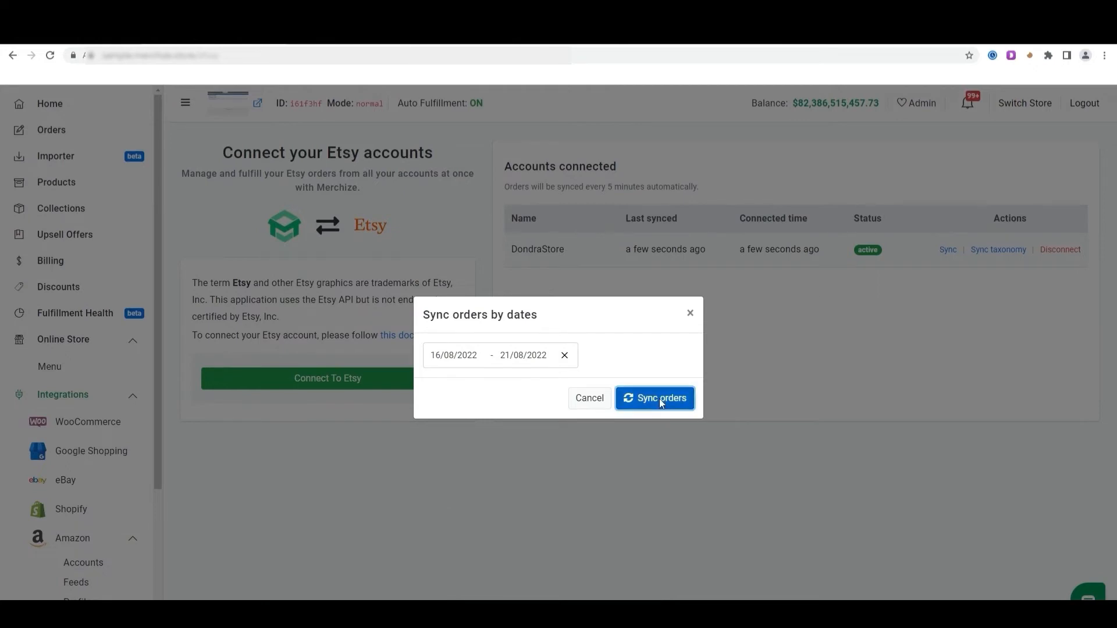
left_click(654, 397)
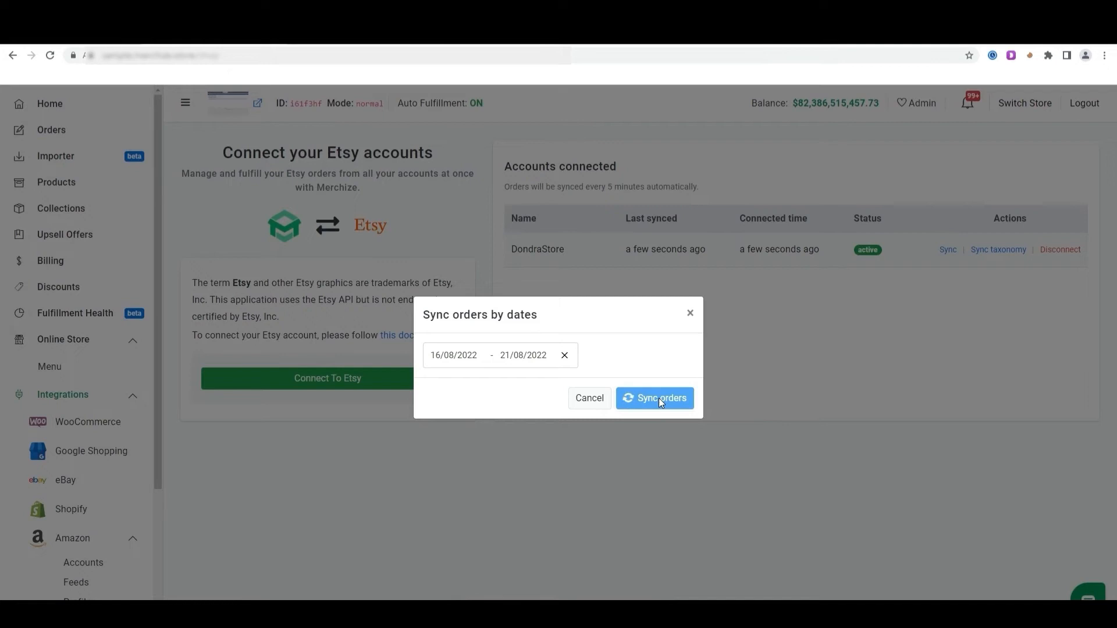
left_click(654, 397)
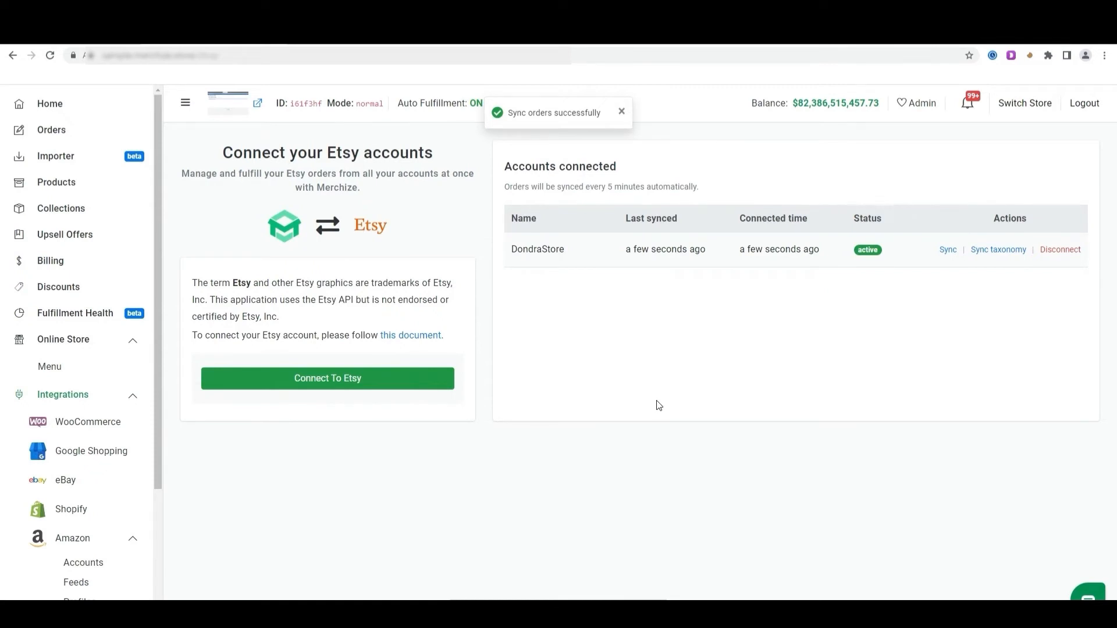
mouse_move(64, 282)
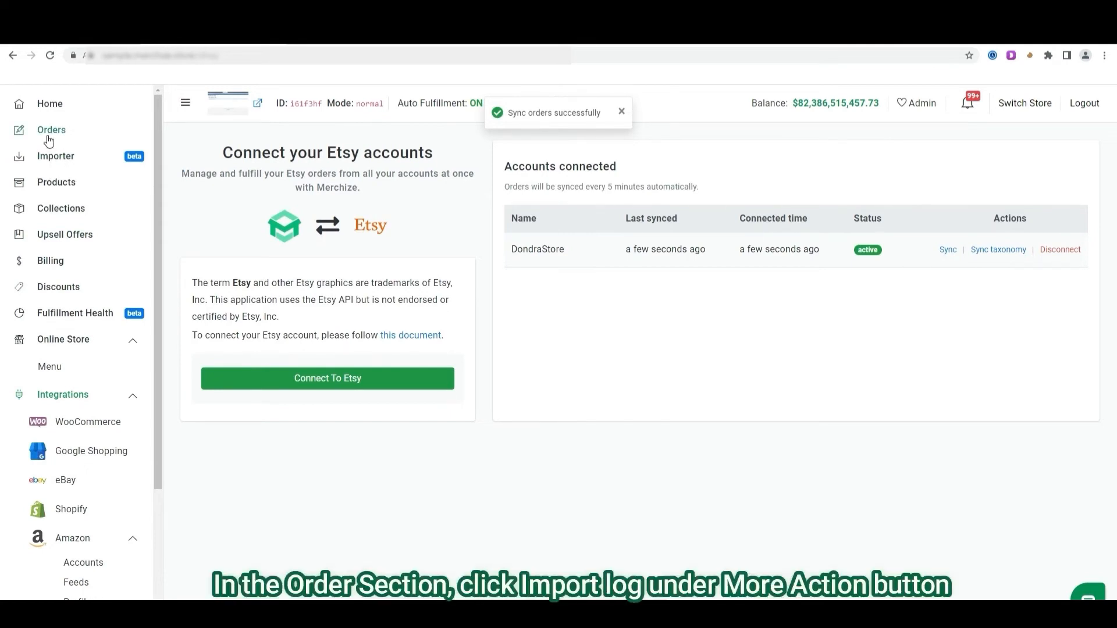
- Open the Order Import Log from the Orders section's More actions menu
left_click(51, 130)
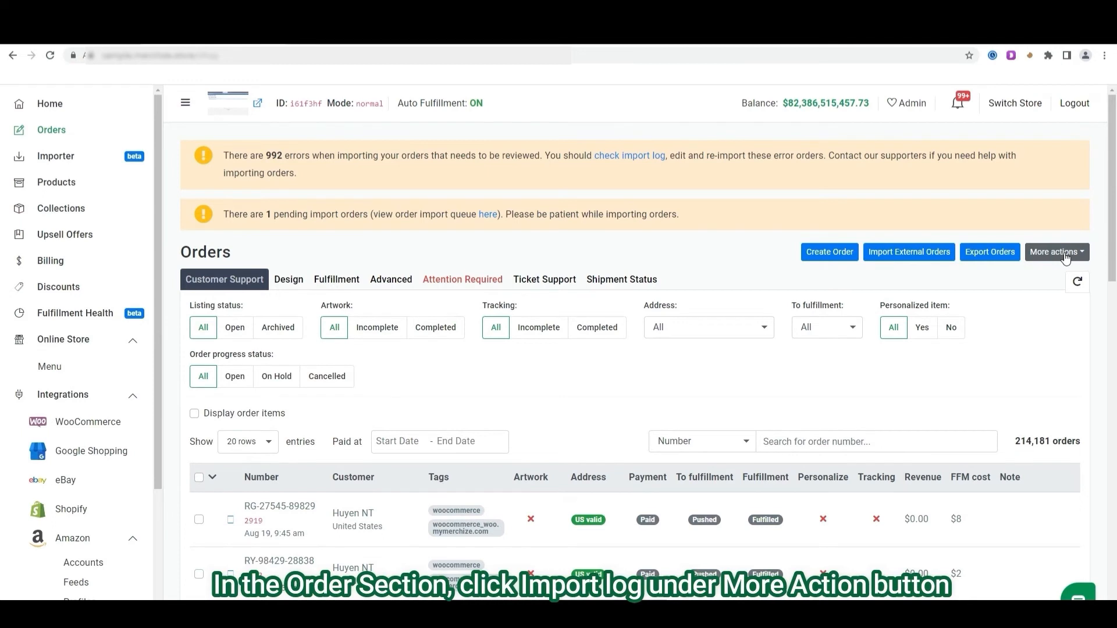
left_click(1057, 251)
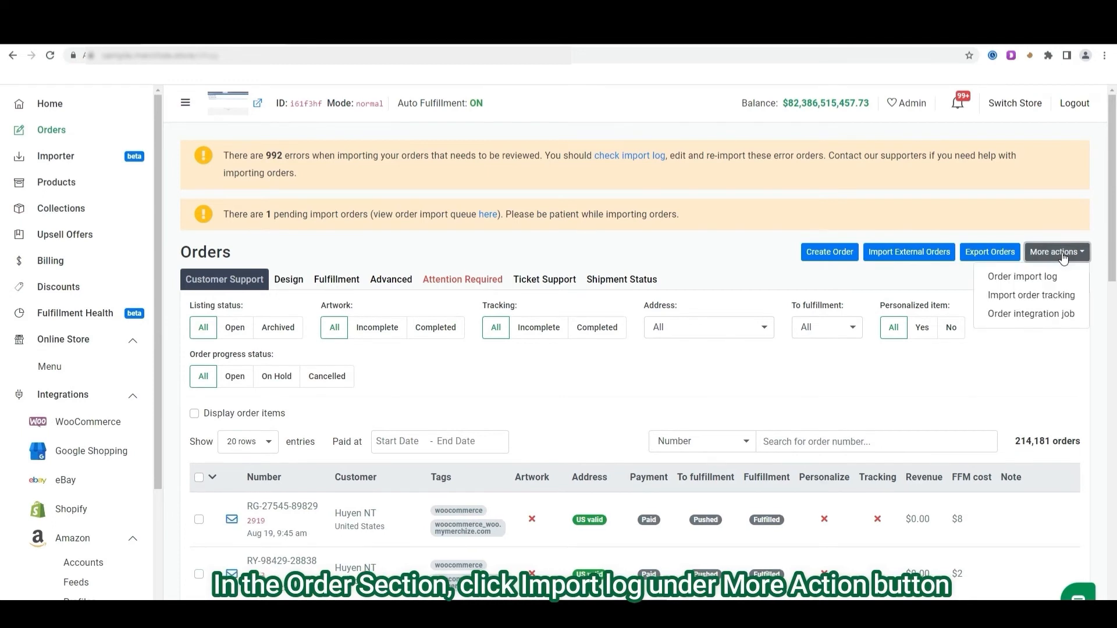
mouse_move(1022, 277)
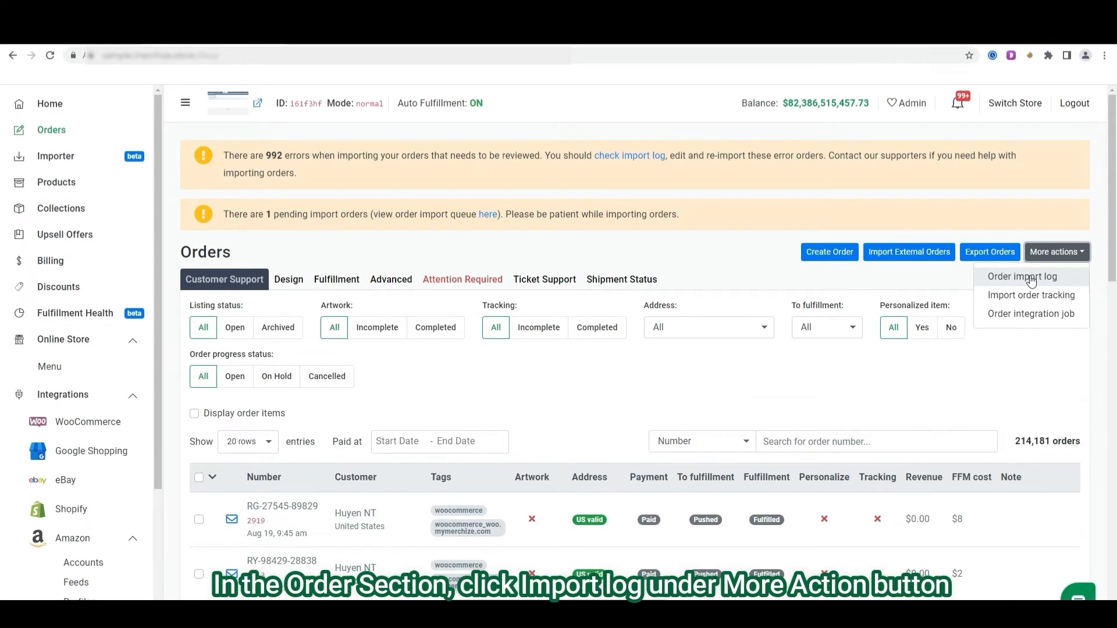
left_click(1021, 276)
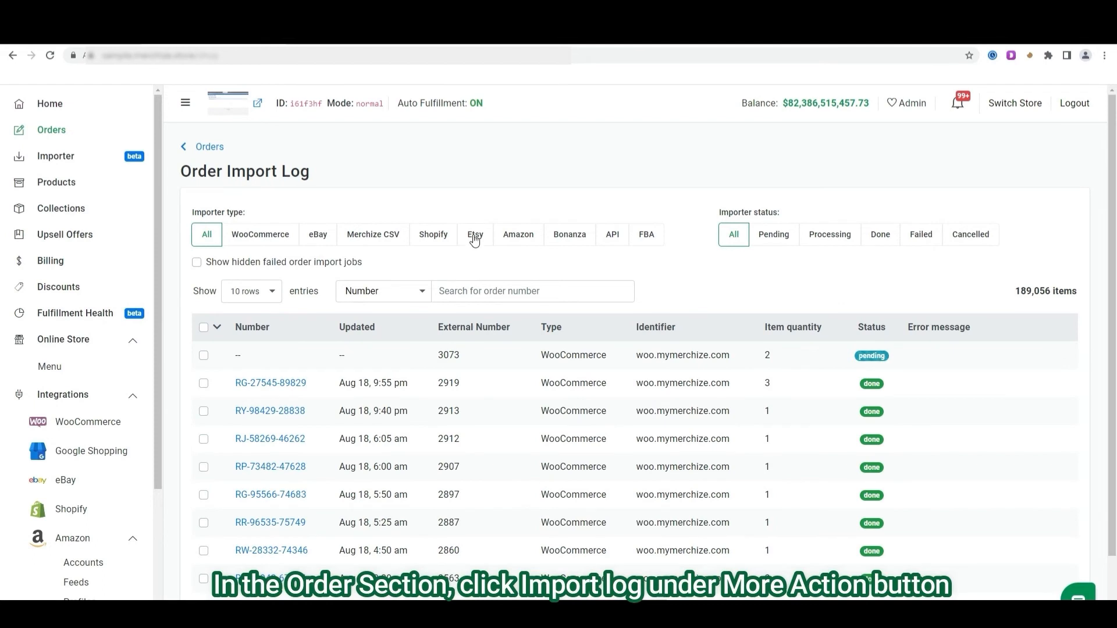
- Filter the import log to Etsy importer entries, showing 50 completed jobs
left_click(474, 235)
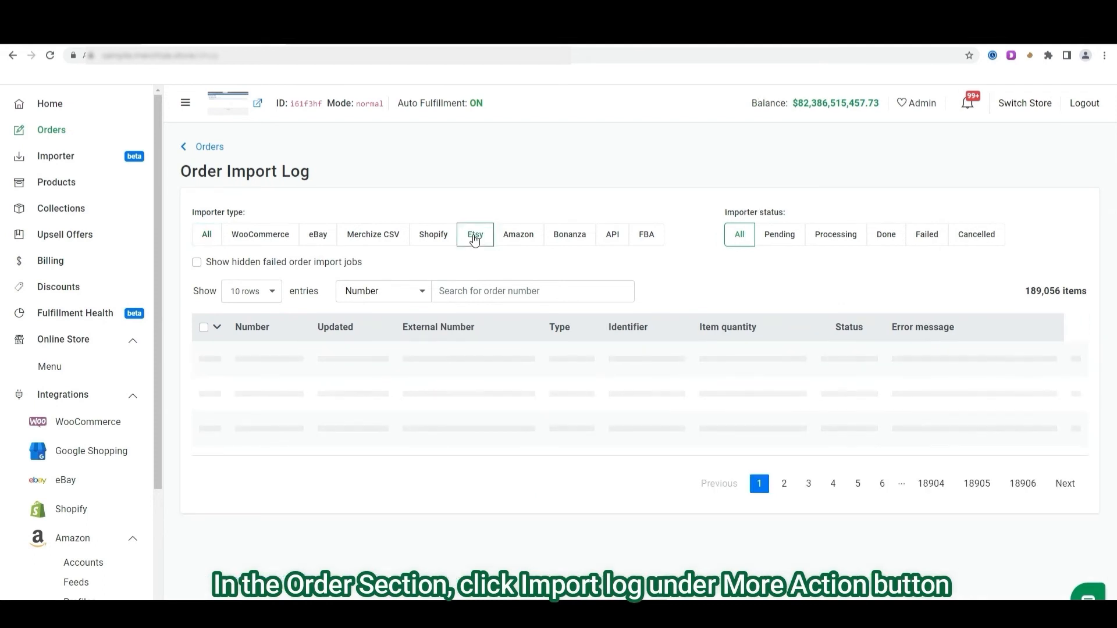
left_click(475, 235)
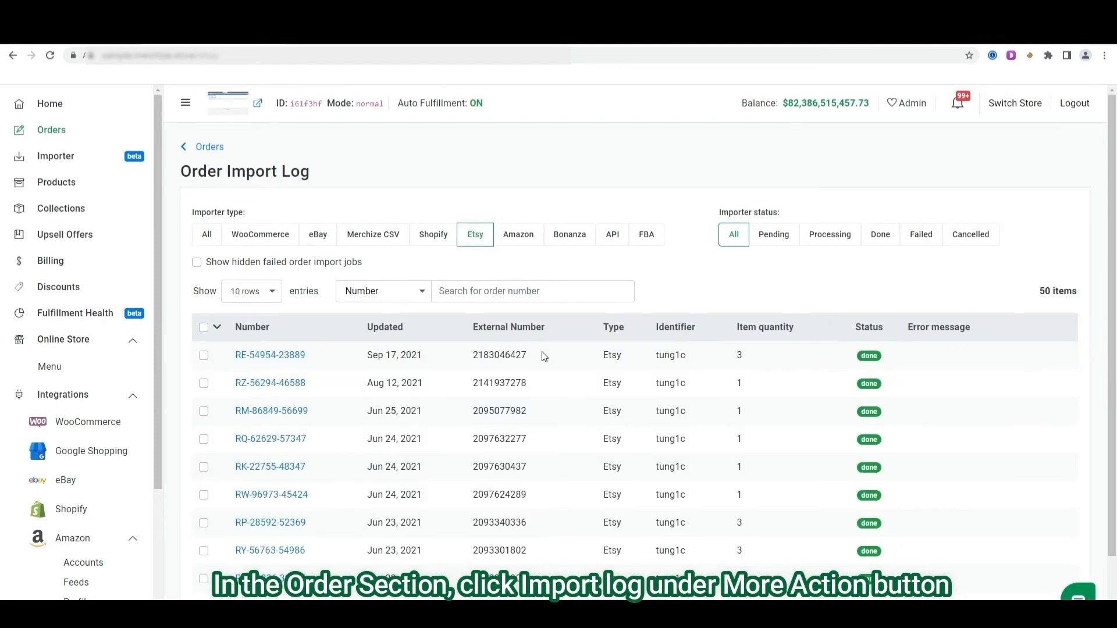
mouse_move(646, 366)
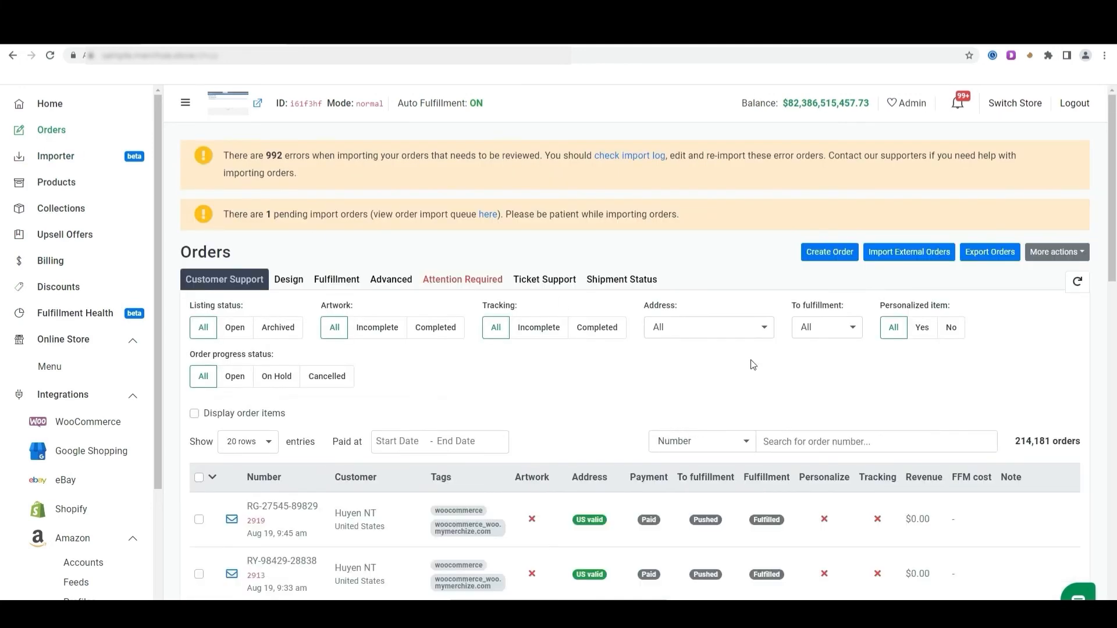
- Search the orders list by Tags for 'etsy', showing the 50 tagged orders
left_click(876, 441)
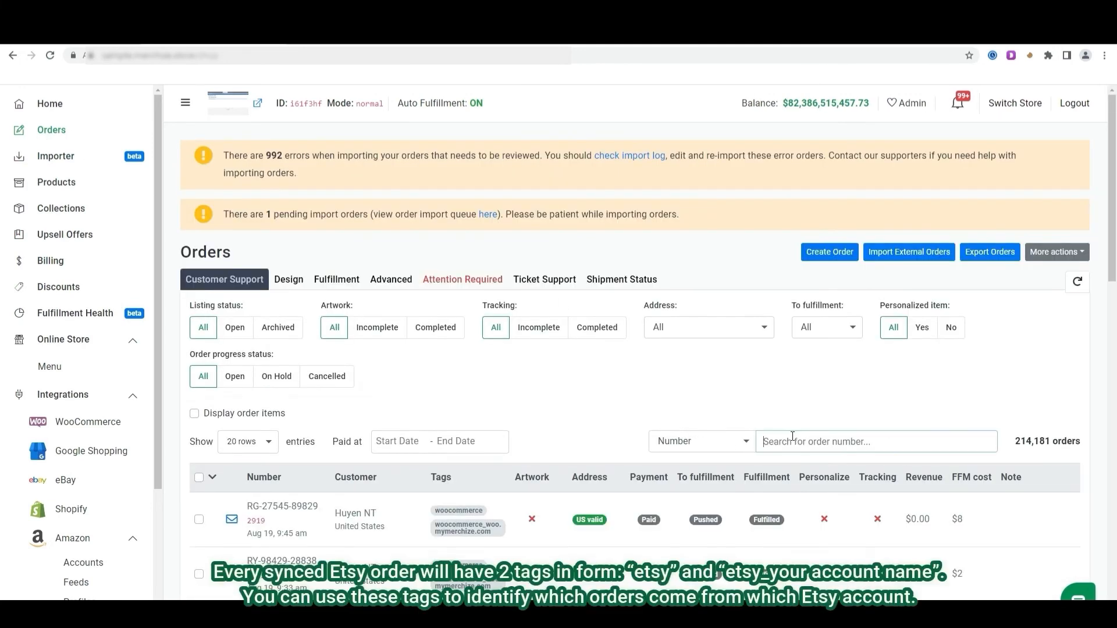
left_click(701, 440)
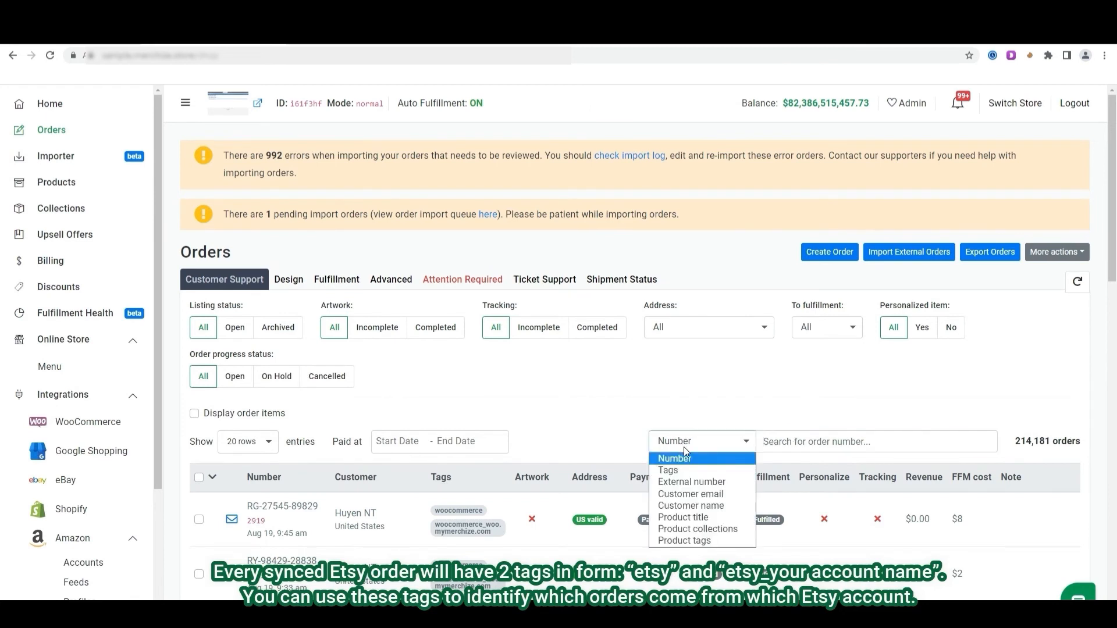
left_click(666, 470)
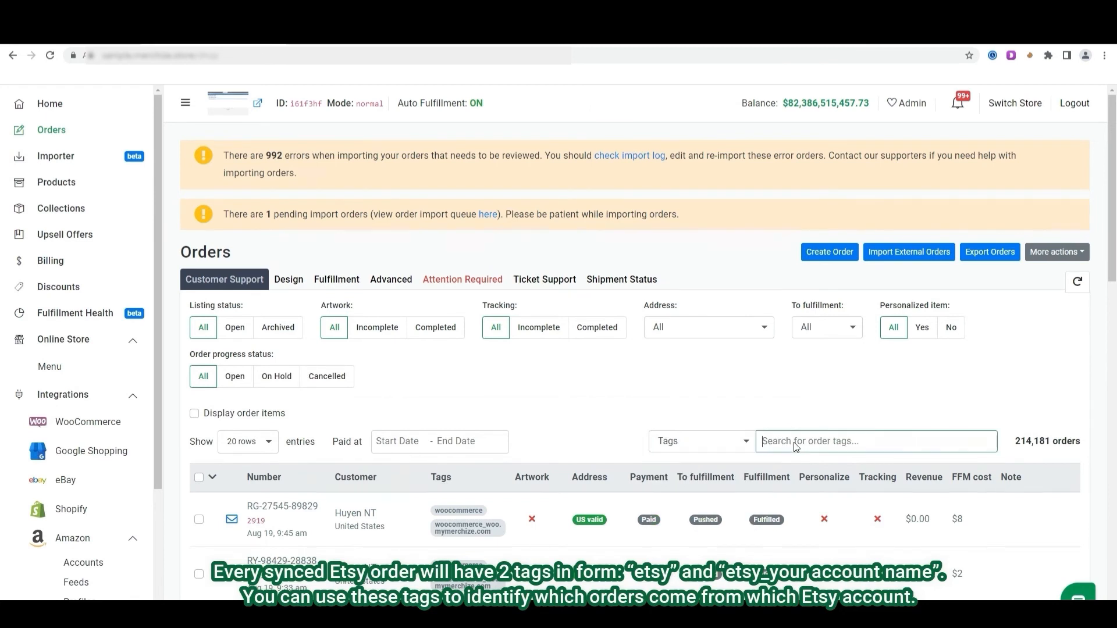
type("etsy")
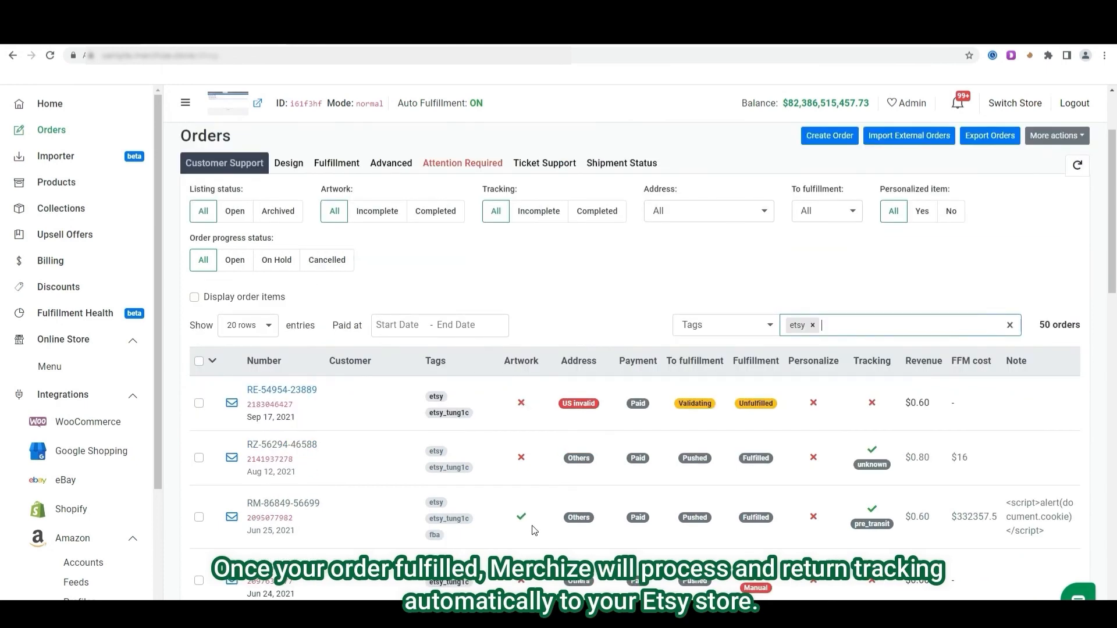
scroll("down", 3)
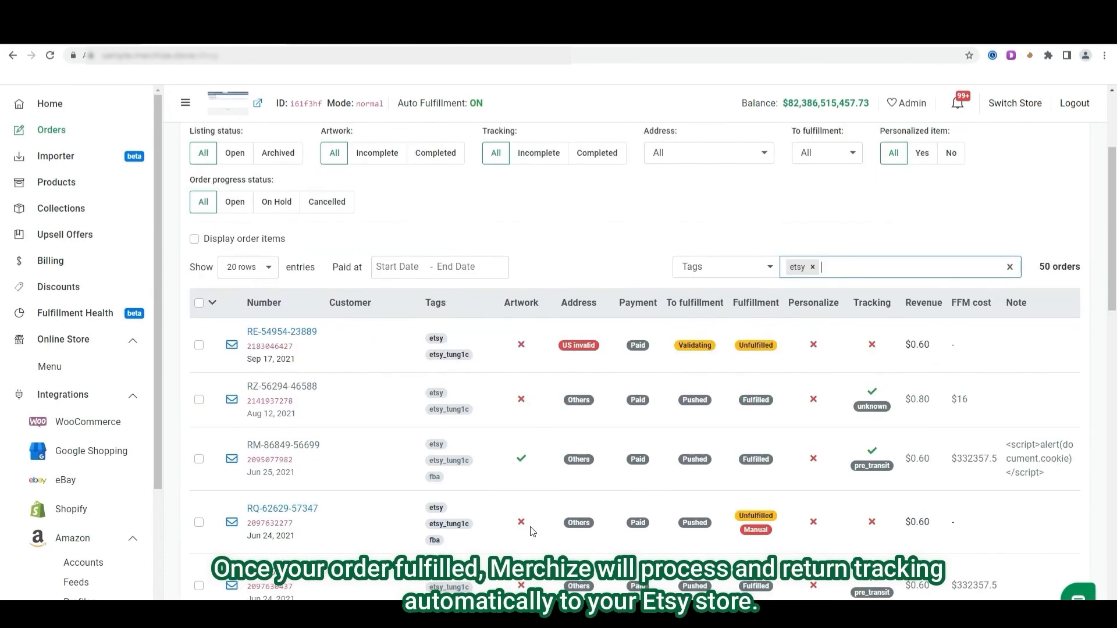